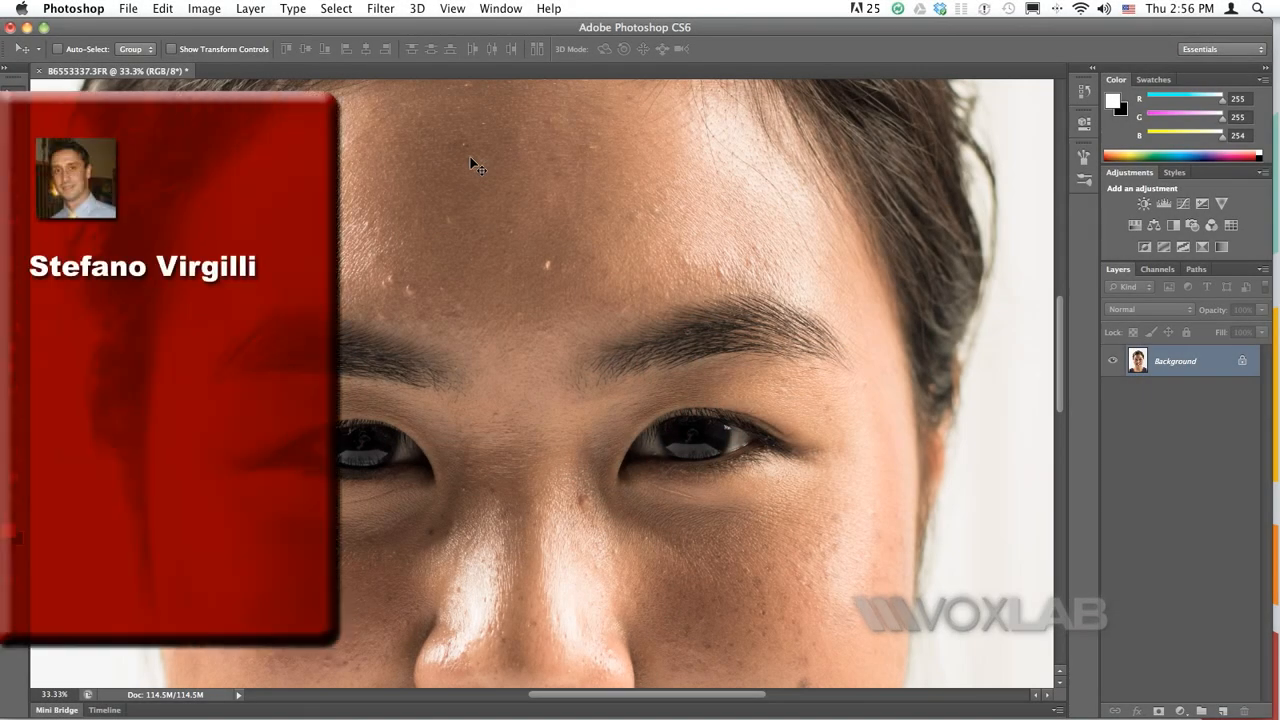
# Convert the portrait background layer for Smart Filters, making it Layer 0.
pyautogui.click(380, 8)
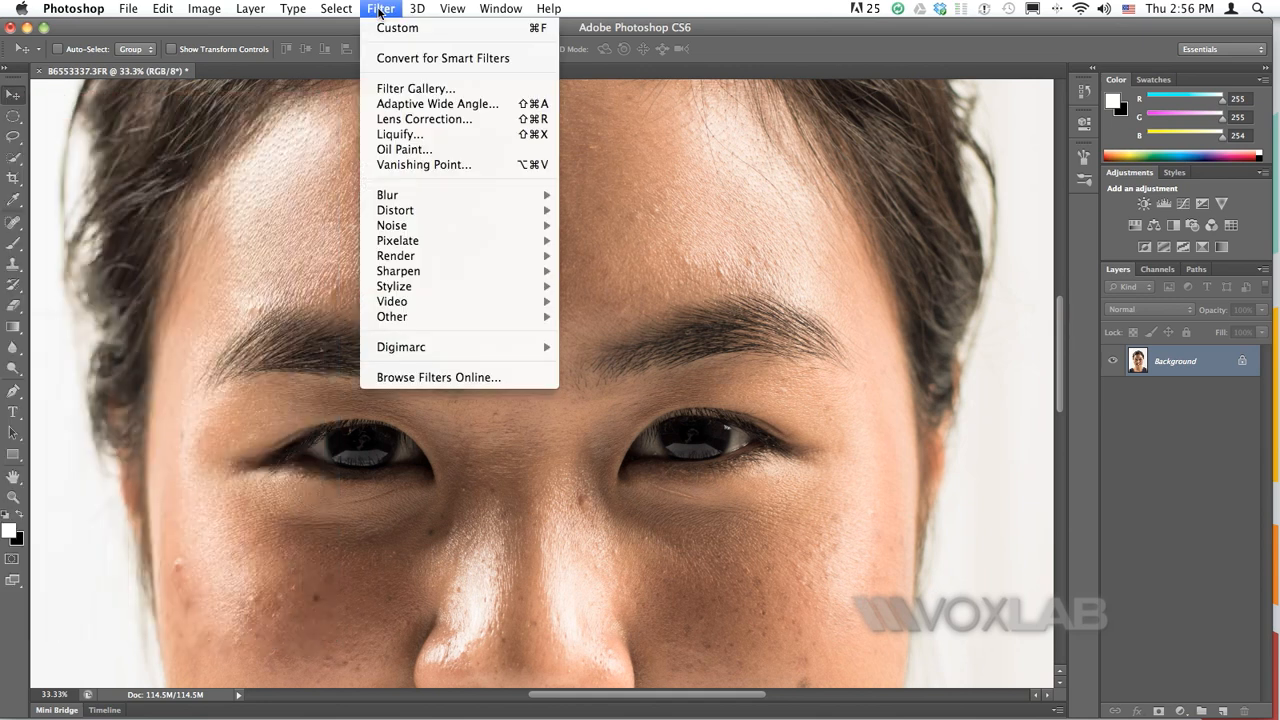
pyautogui.moveTo(442, 58)
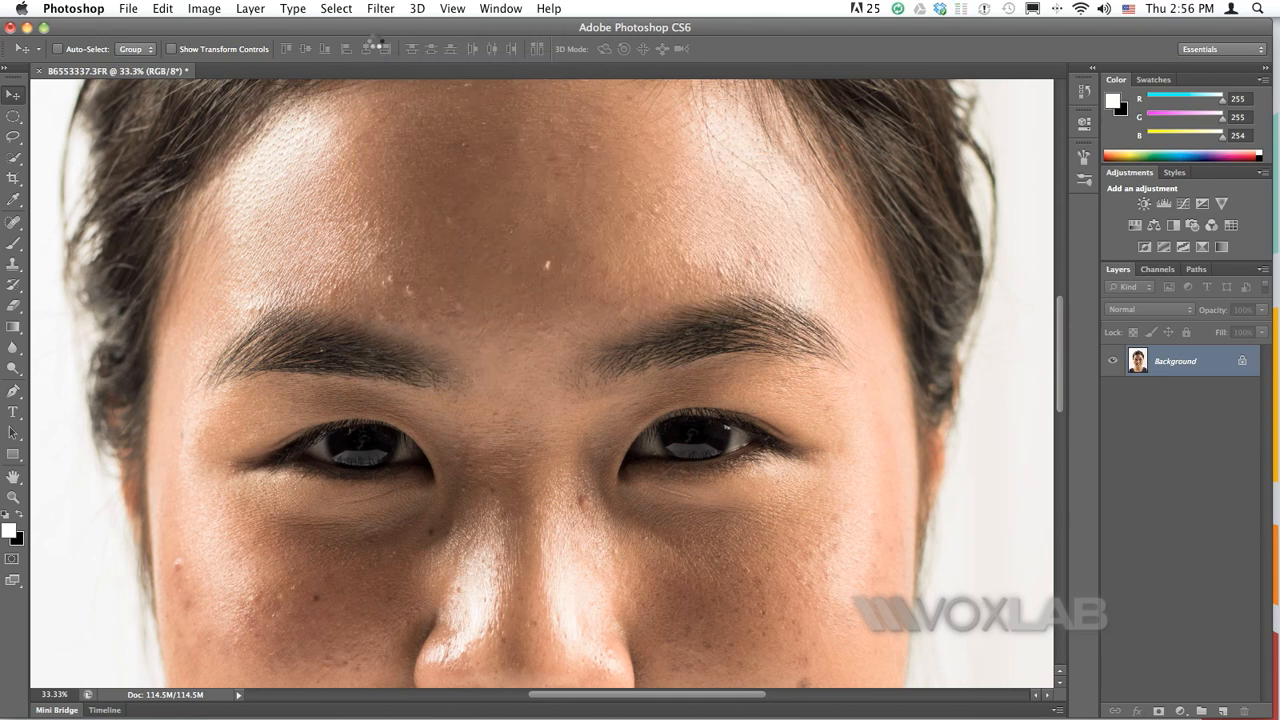
pyautogui.click(380, 8)
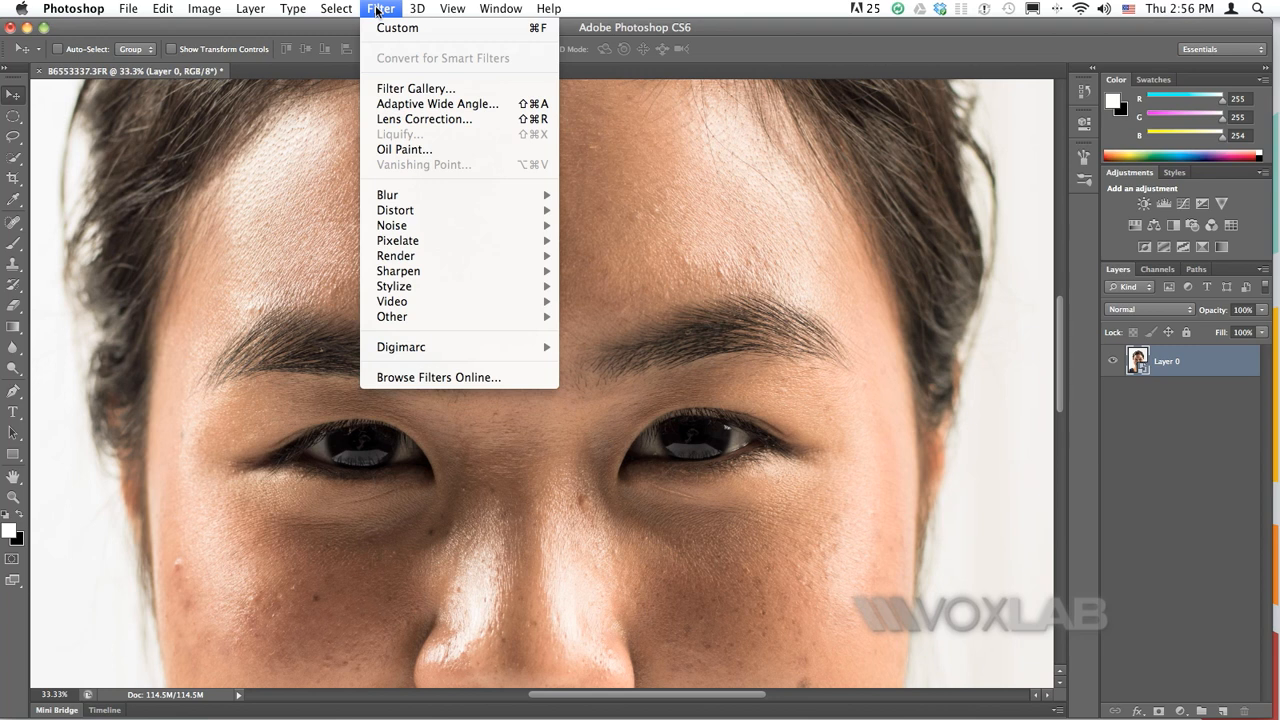
pyautogui.moveTo(420, 317)
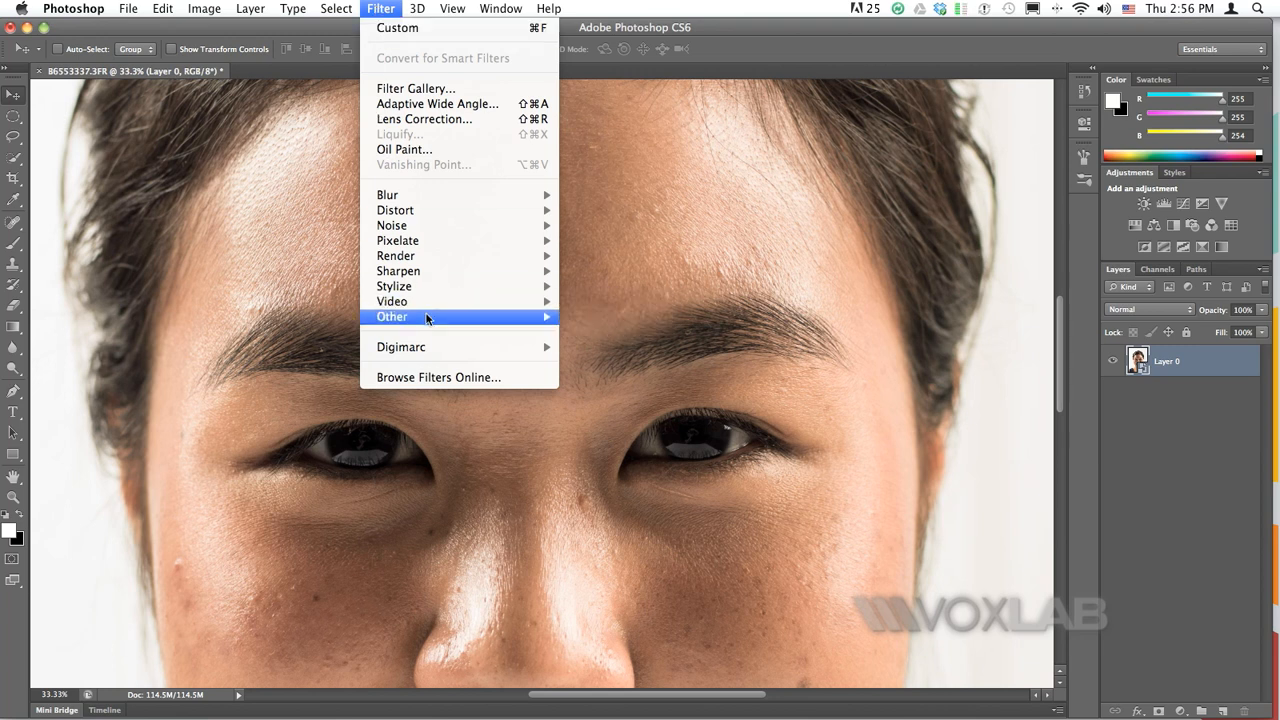
pyautogui.moveTo(392, 317)
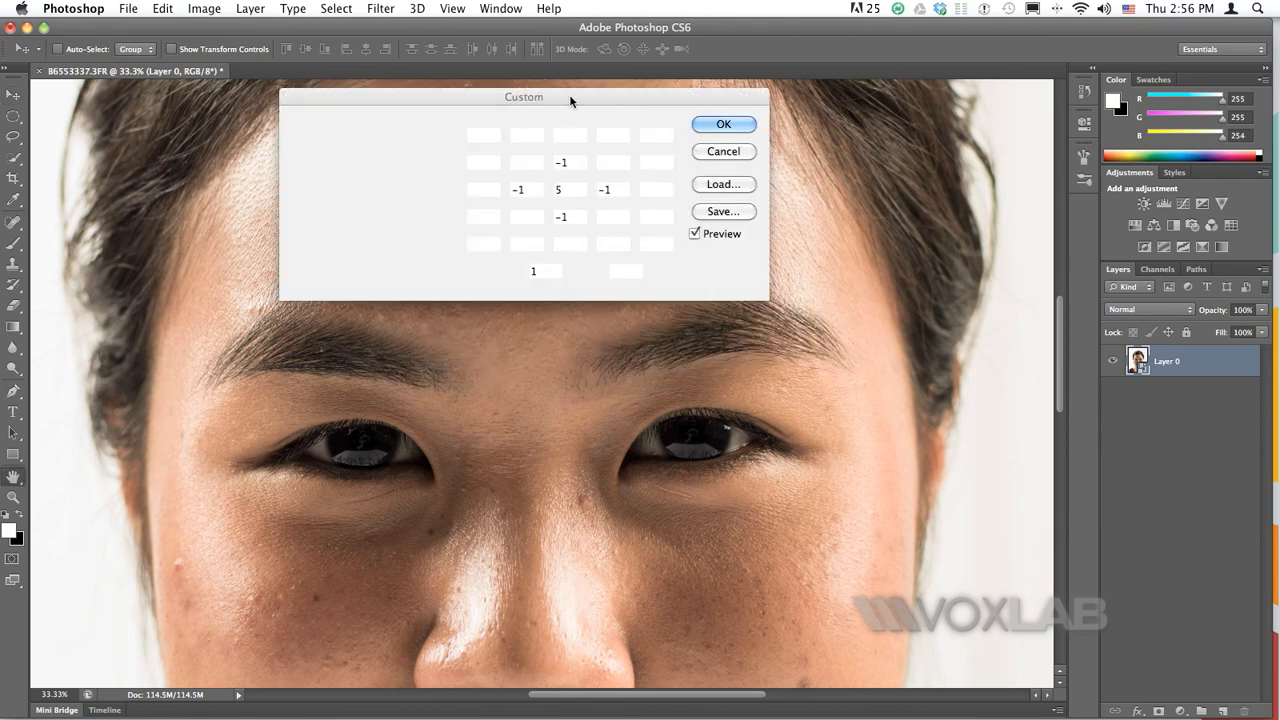
pyautogui.moveTo(545, 148)
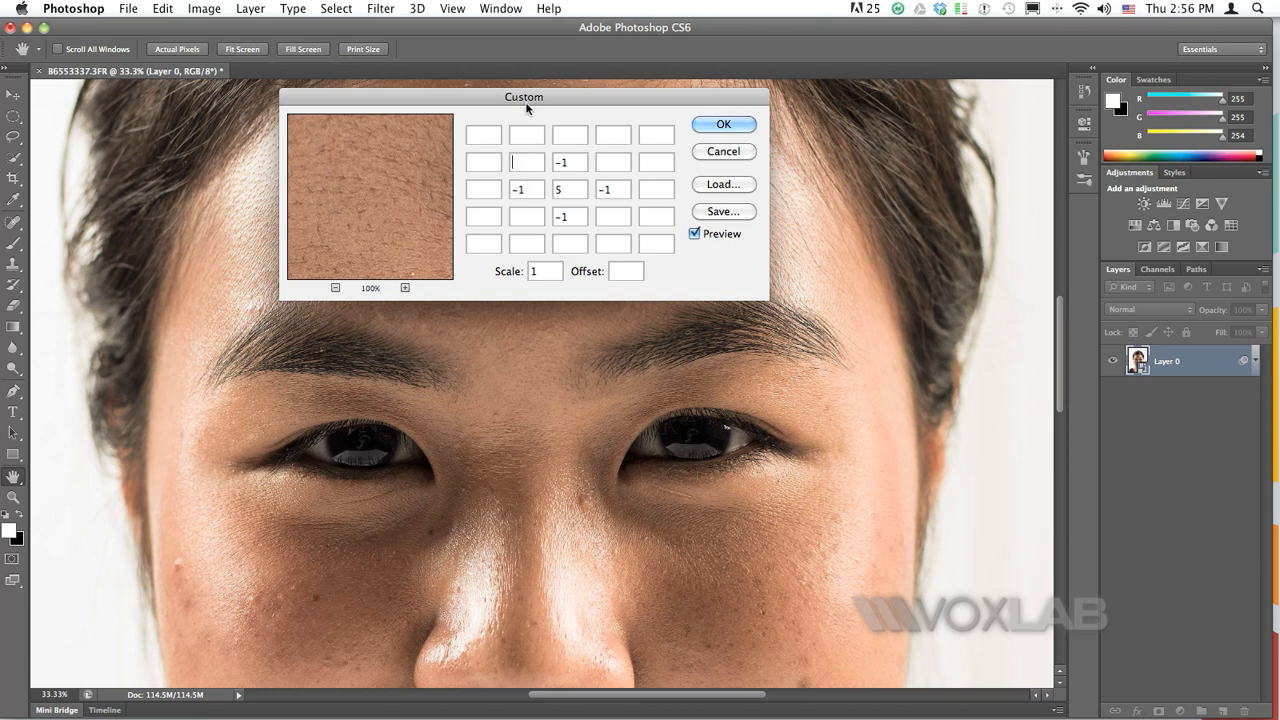
# Add 3 and -3 to the Custom kernel grid and toggle Preview to compare.
pyautogui.moveTo(524, 97); pyautogui.dragTo(734, 117)
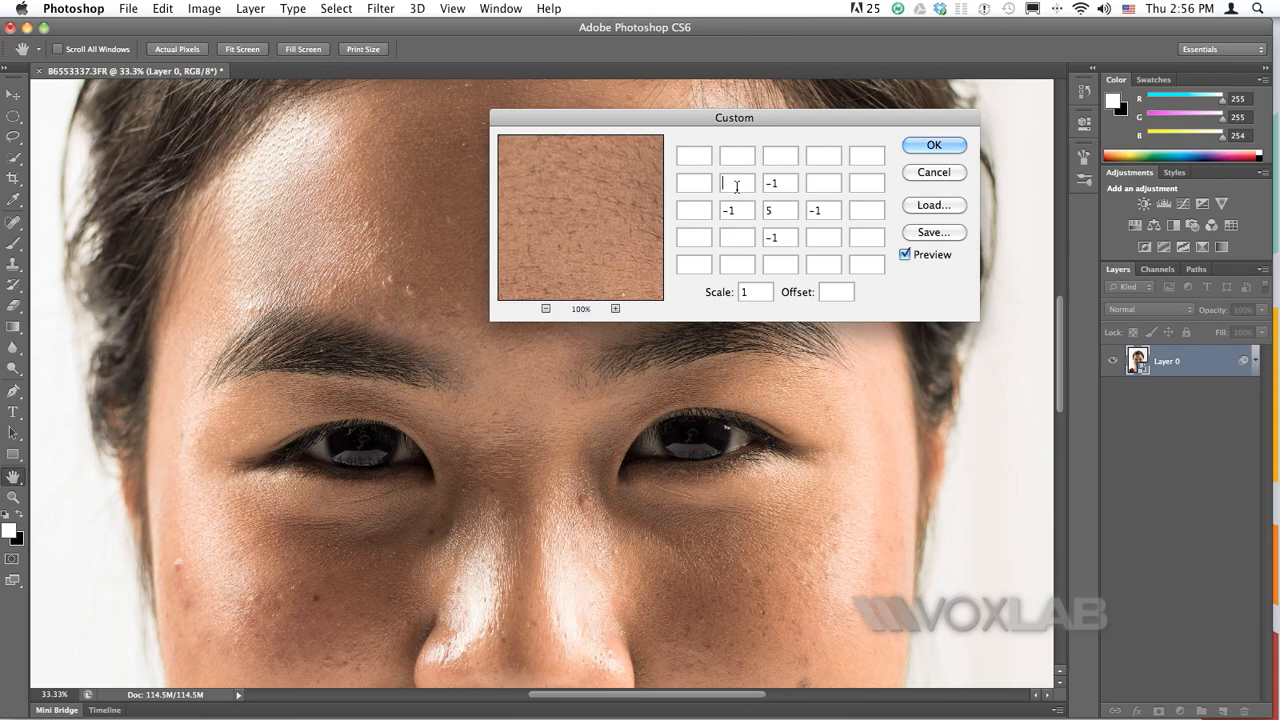
pyautogui.write('3')
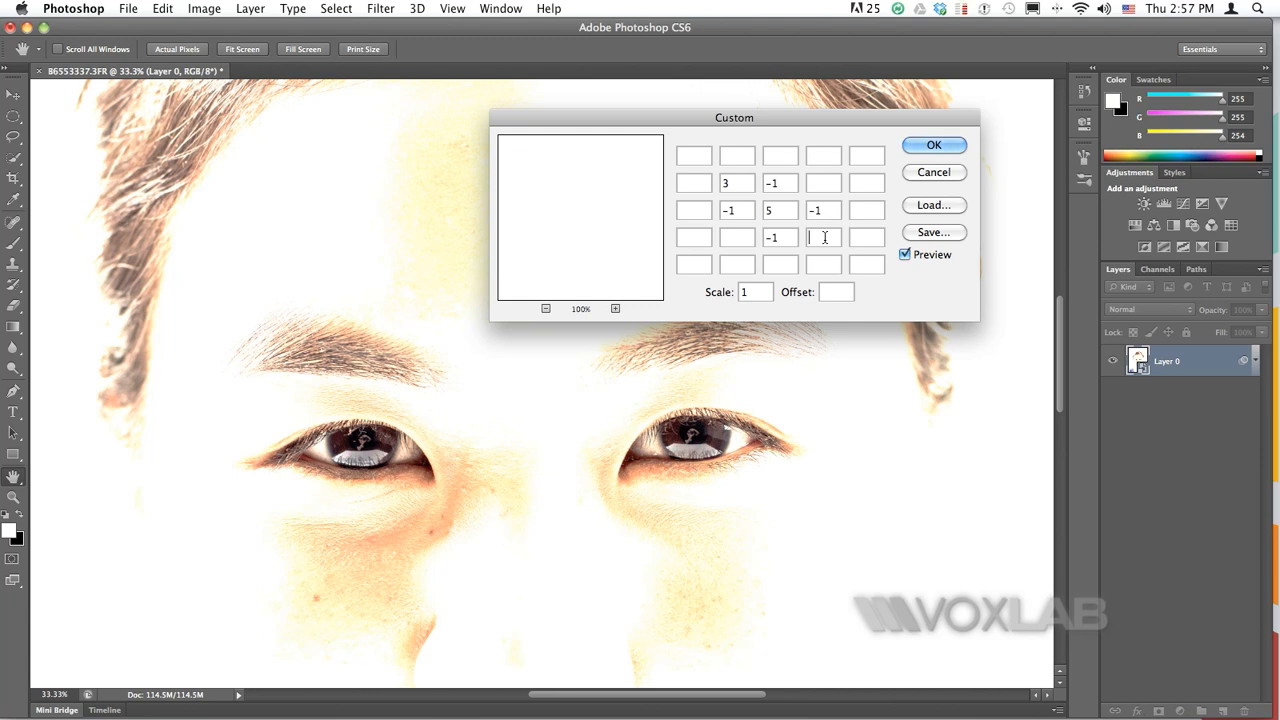
pyautogui.write('-3')
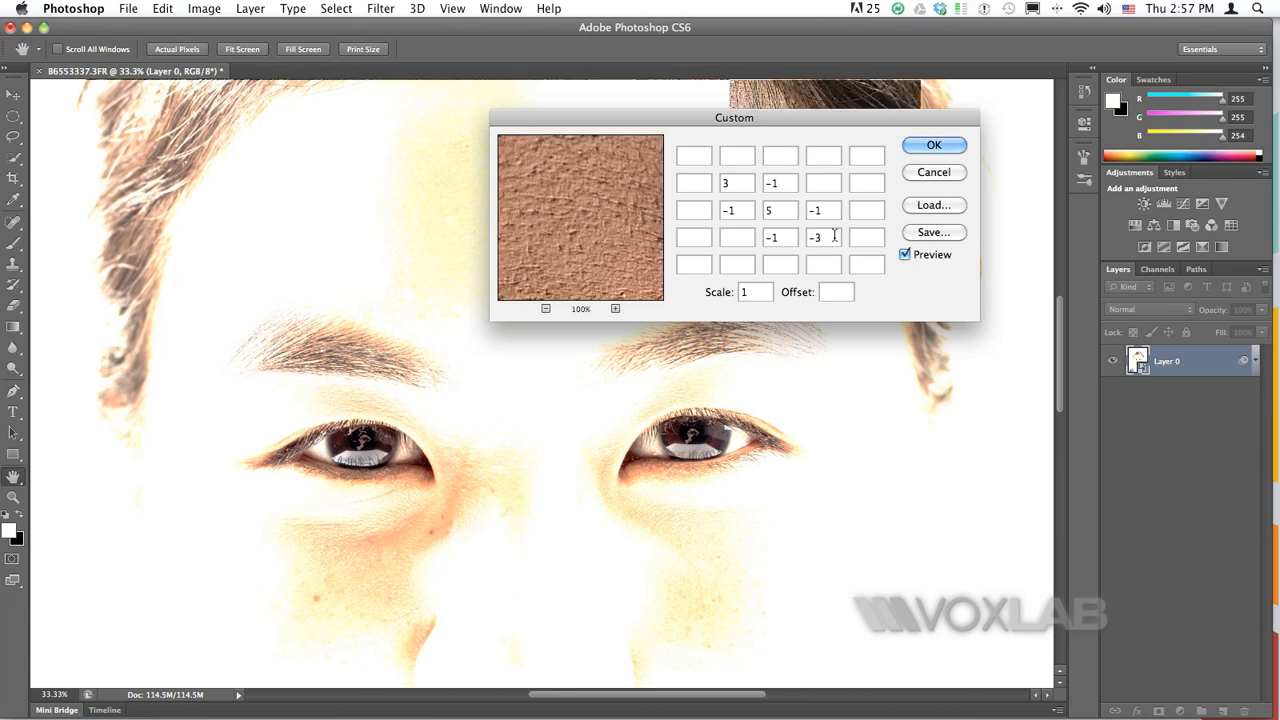
pyautogui.click(905, 254)
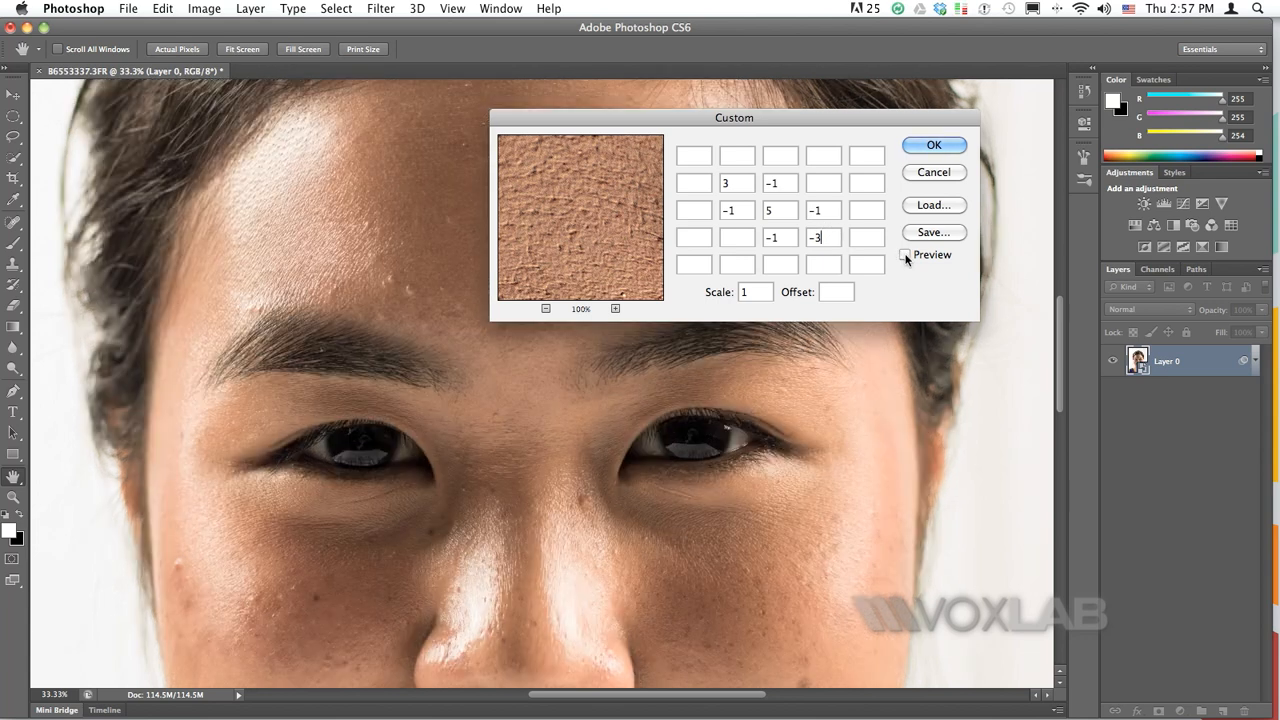
pyautogui.click(908, 255)
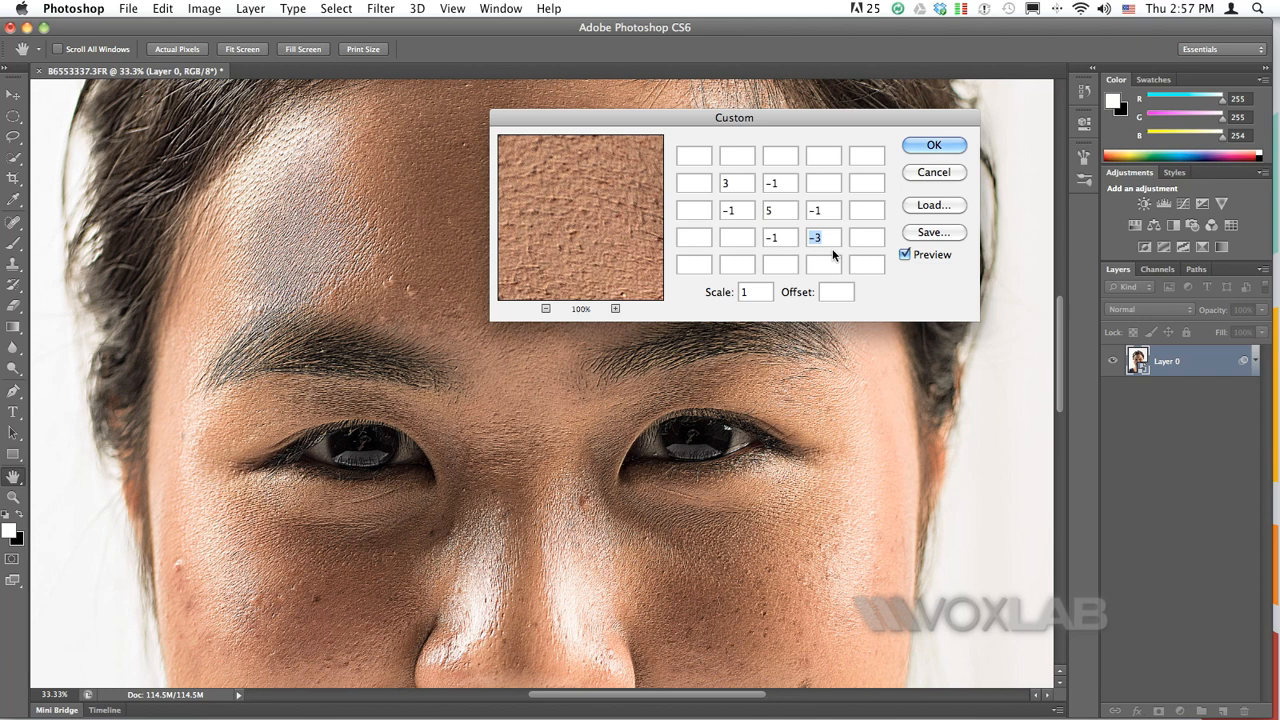
pyautogui.moveTo(836, 256)
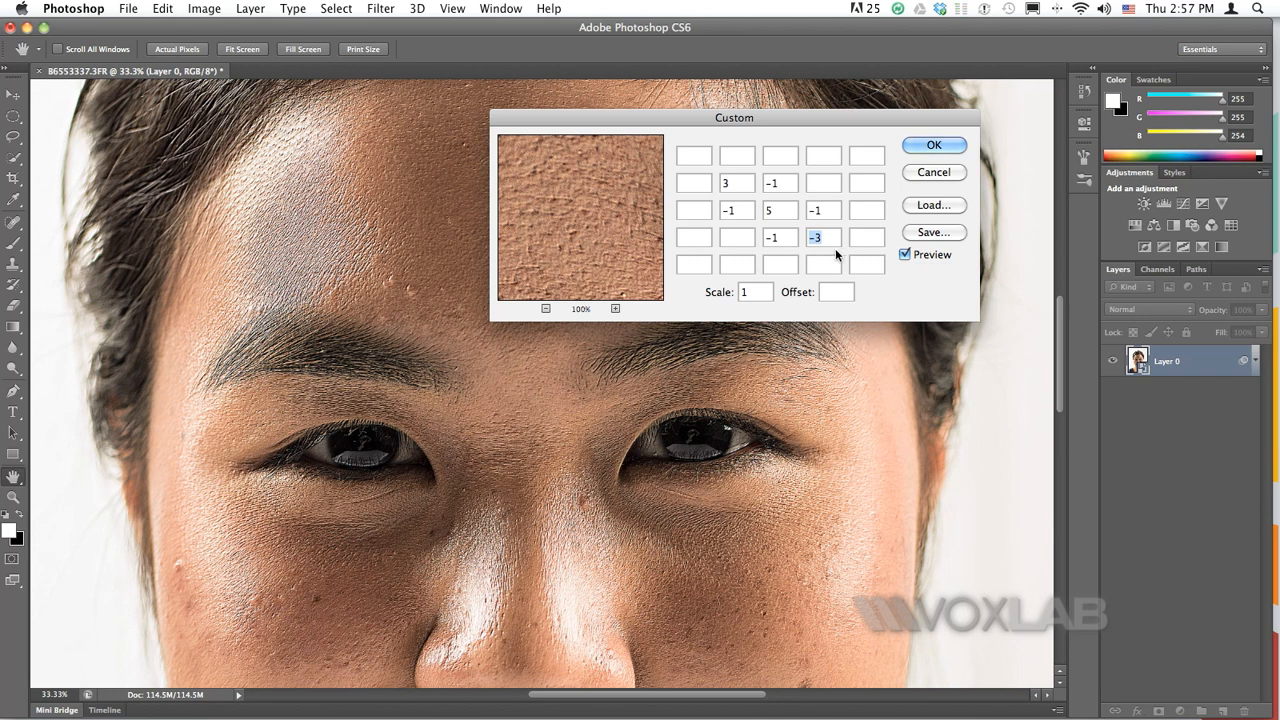
# Revise the kernel with -1, -1 and 3 entries and apply the Custom filter.
pyautogui.write('-1')
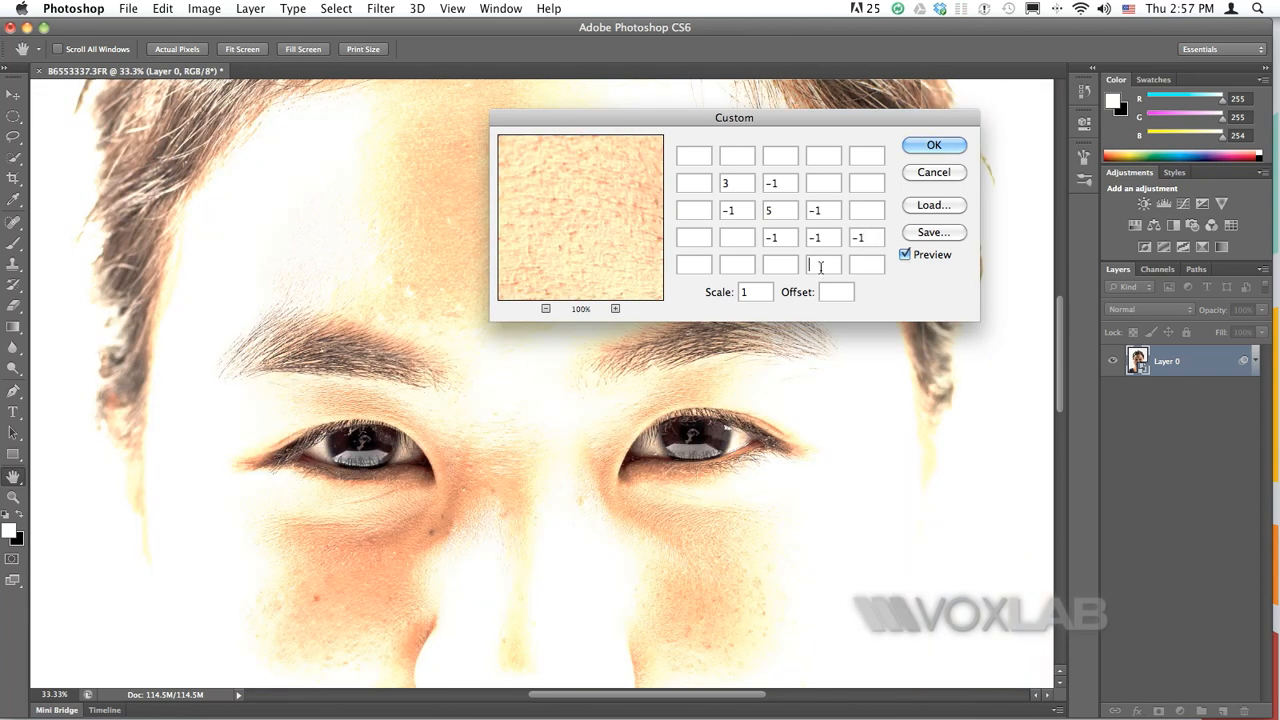
pyautogui.write('-1')
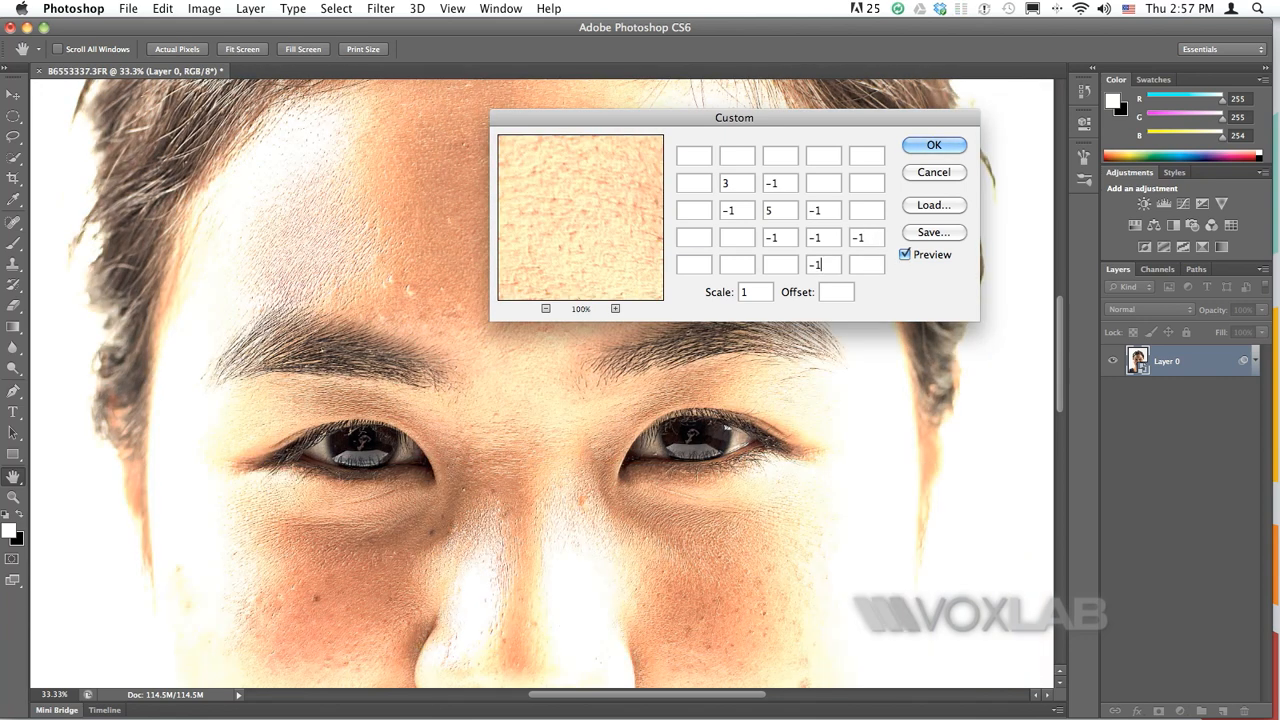
pyautogui.write('3')
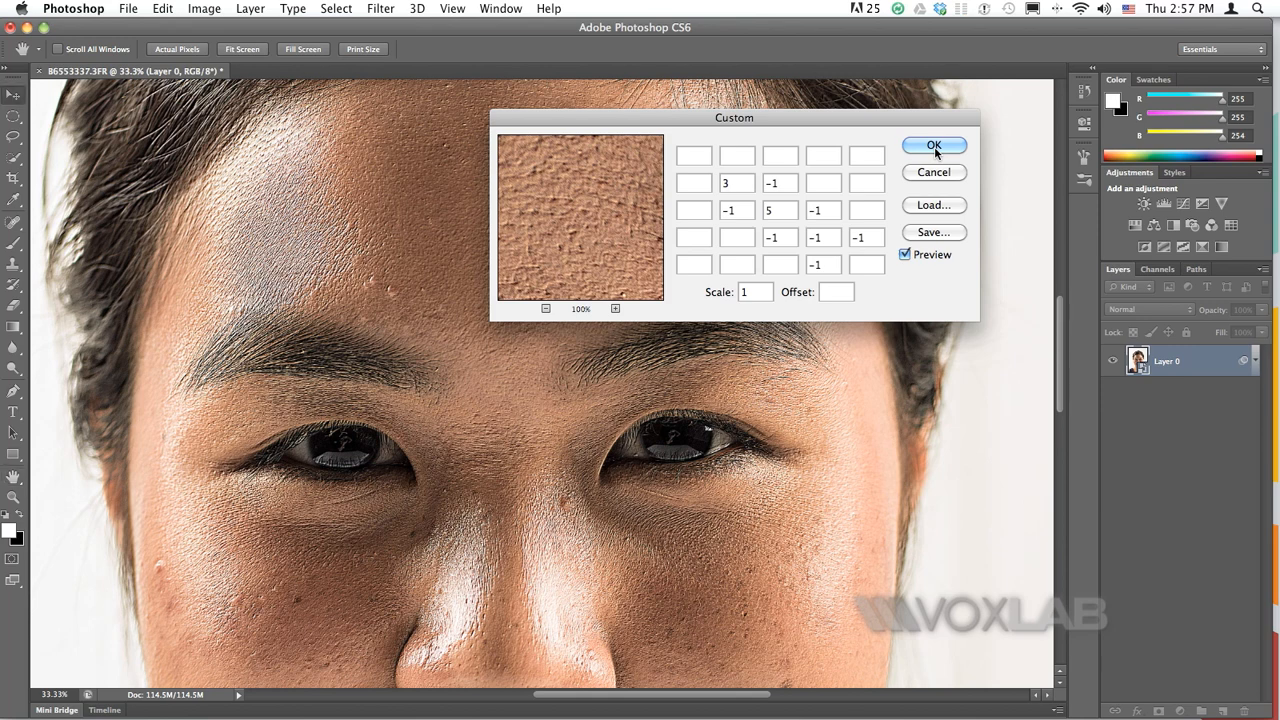
pyautogui.click(934, 145)
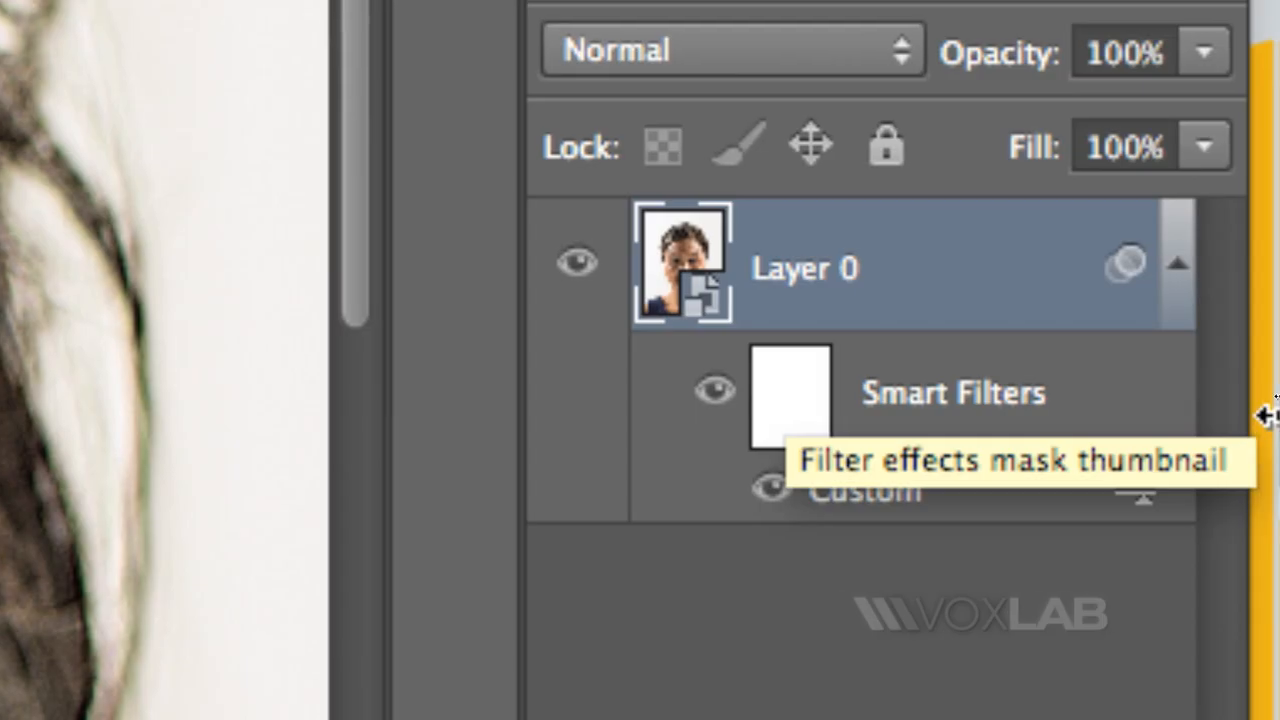
# Target the Custom smart filter's mask thumbnail on Layer 0.
pyautogui.click(790, 395)
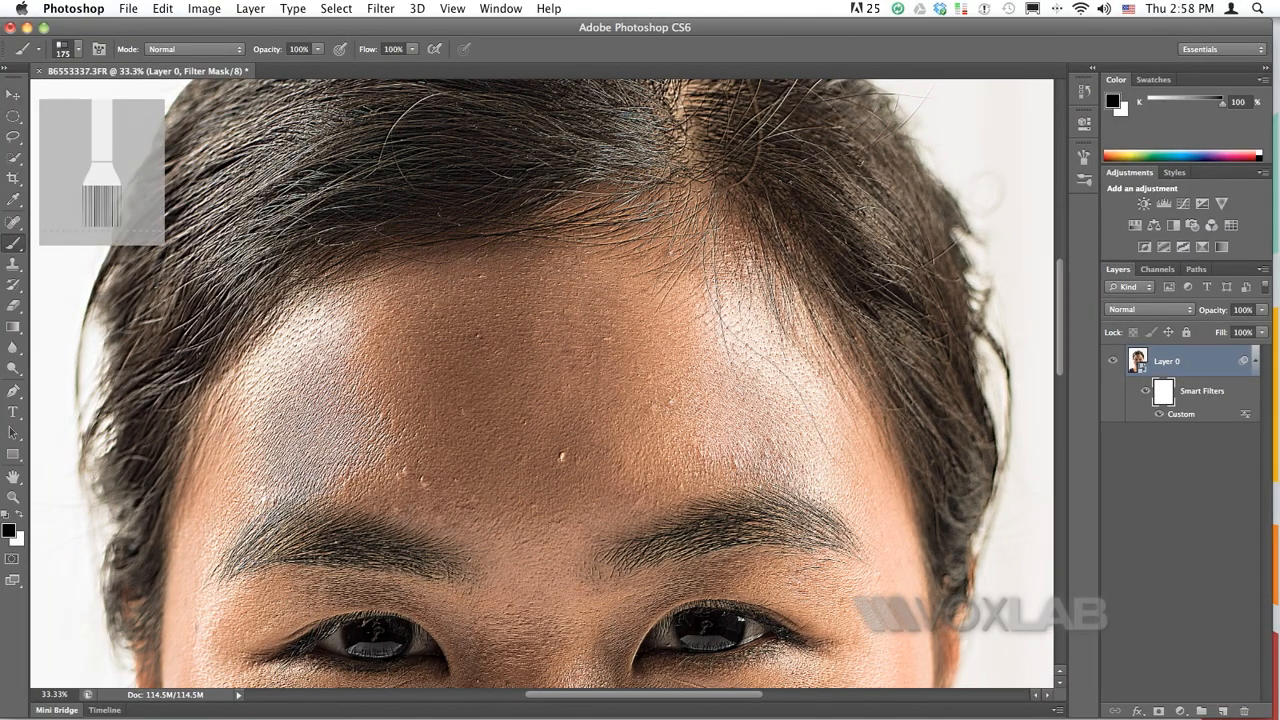
# Choose the 45 px scattered brush tip from the Brush Preset picker and enter 148.
pyautogui.click(65, 49)
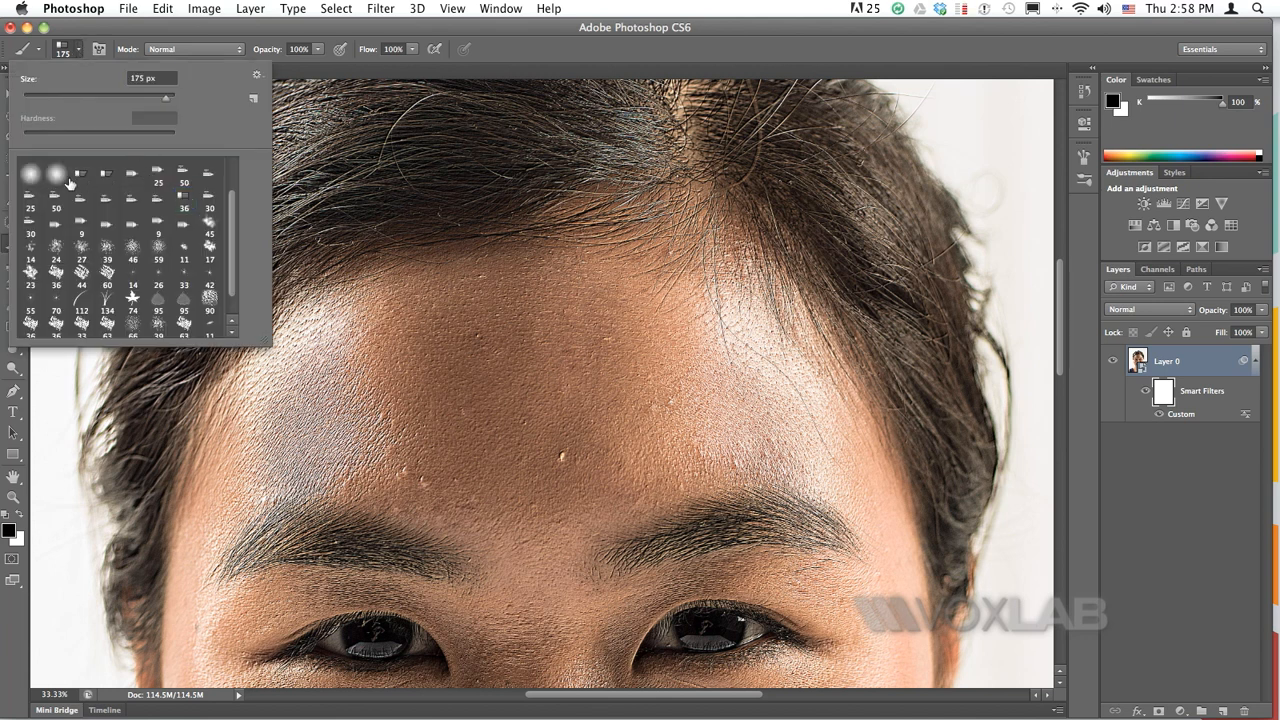
pyautogui.click(56, 173)
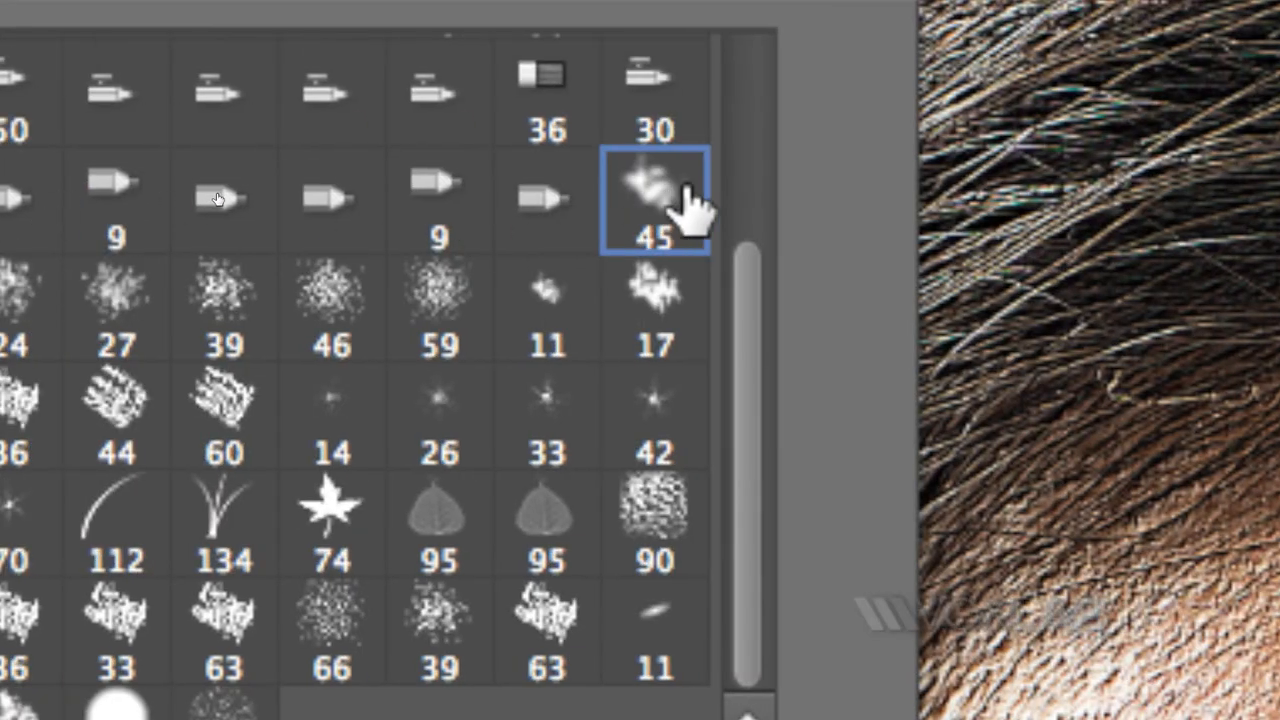
pyautogui.moveTo(660, 210)
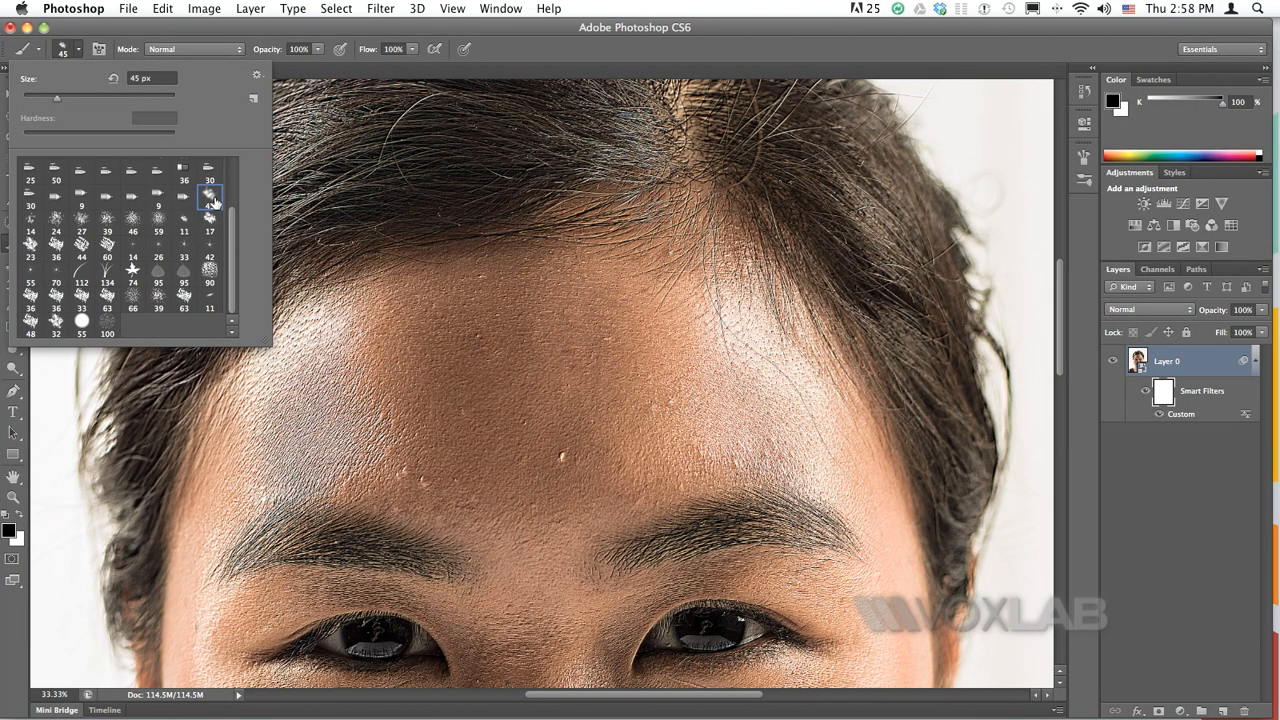
pyautogui.moveTo(210, 196)
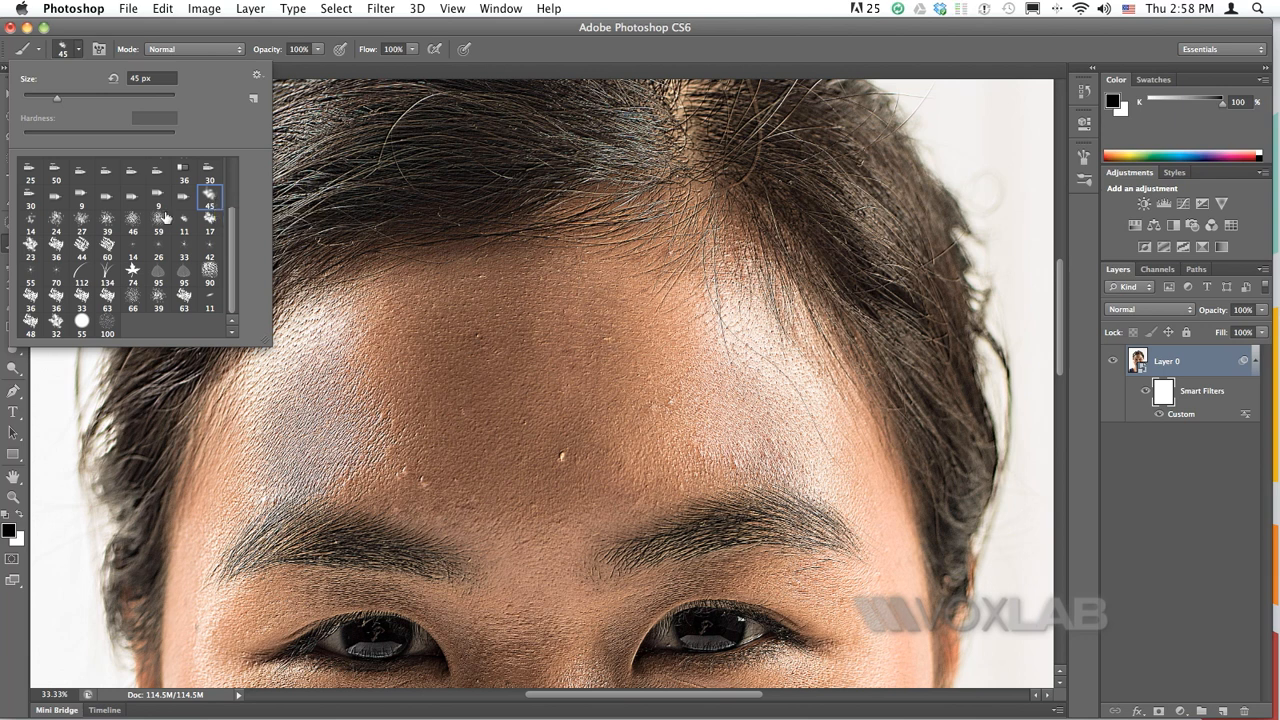
pyautogui.write('148')
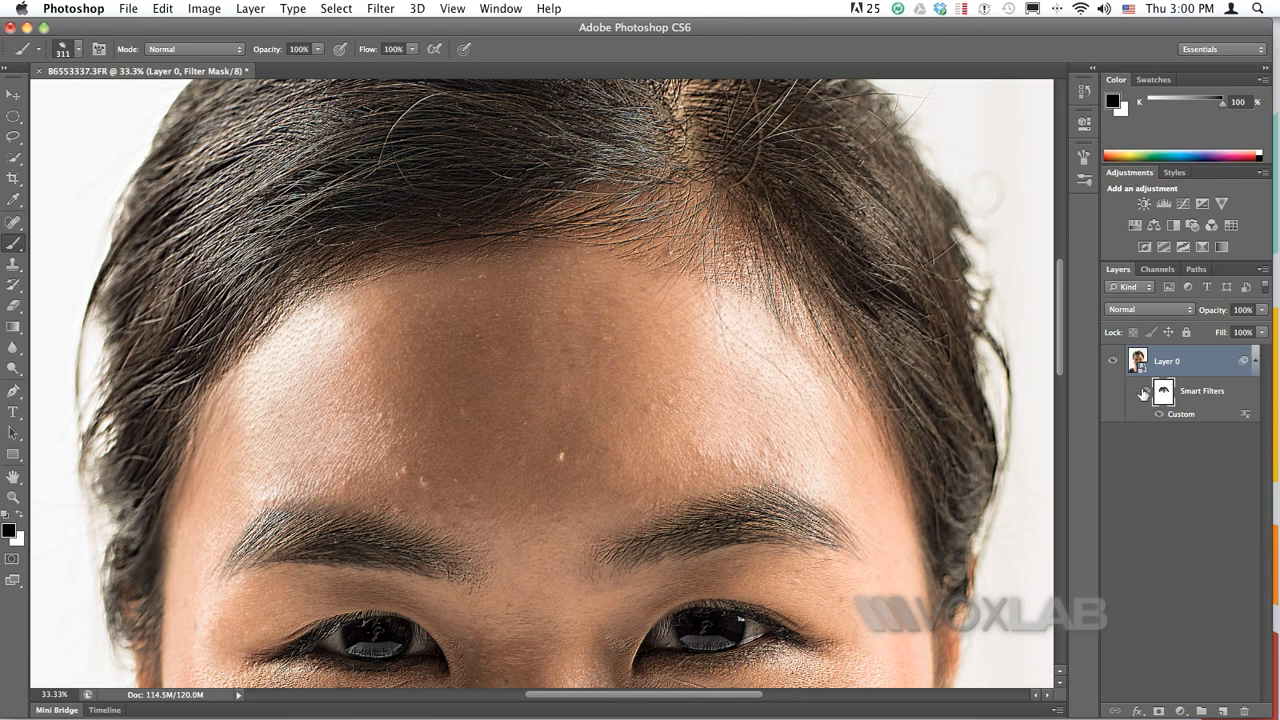
pyautogui.click(1142, 393)
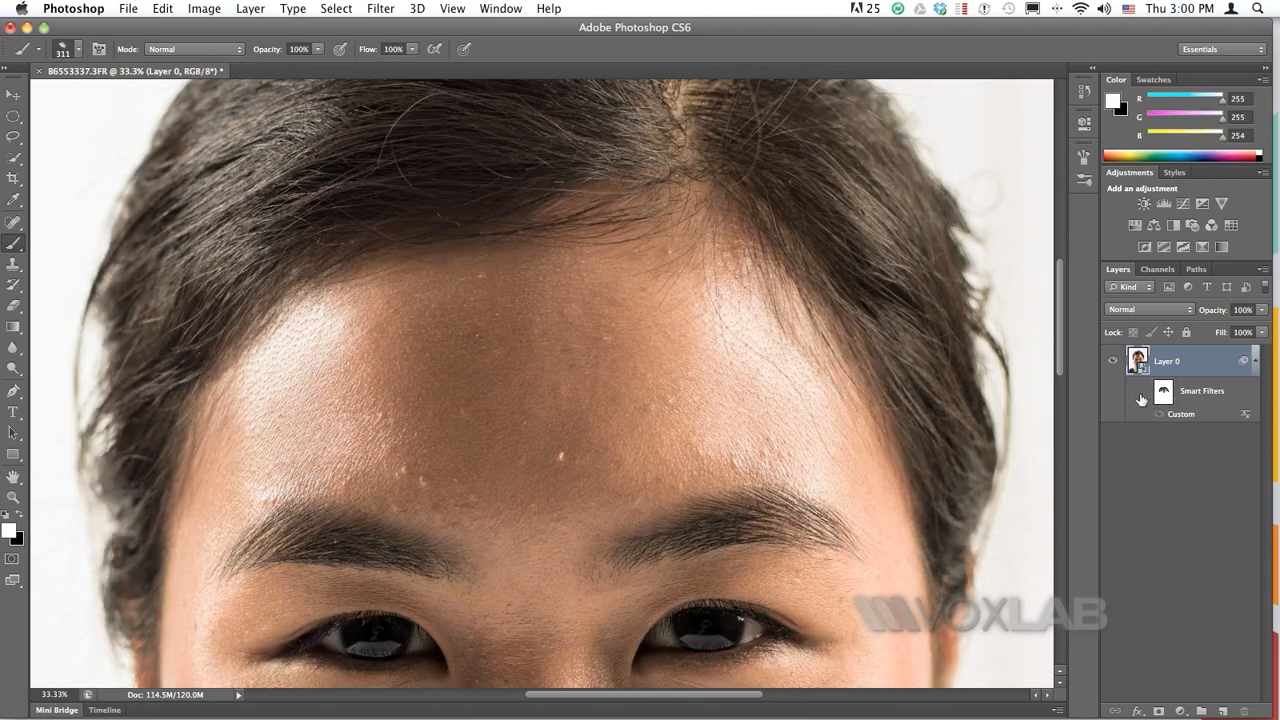
pyautogui.click(1145, 391)
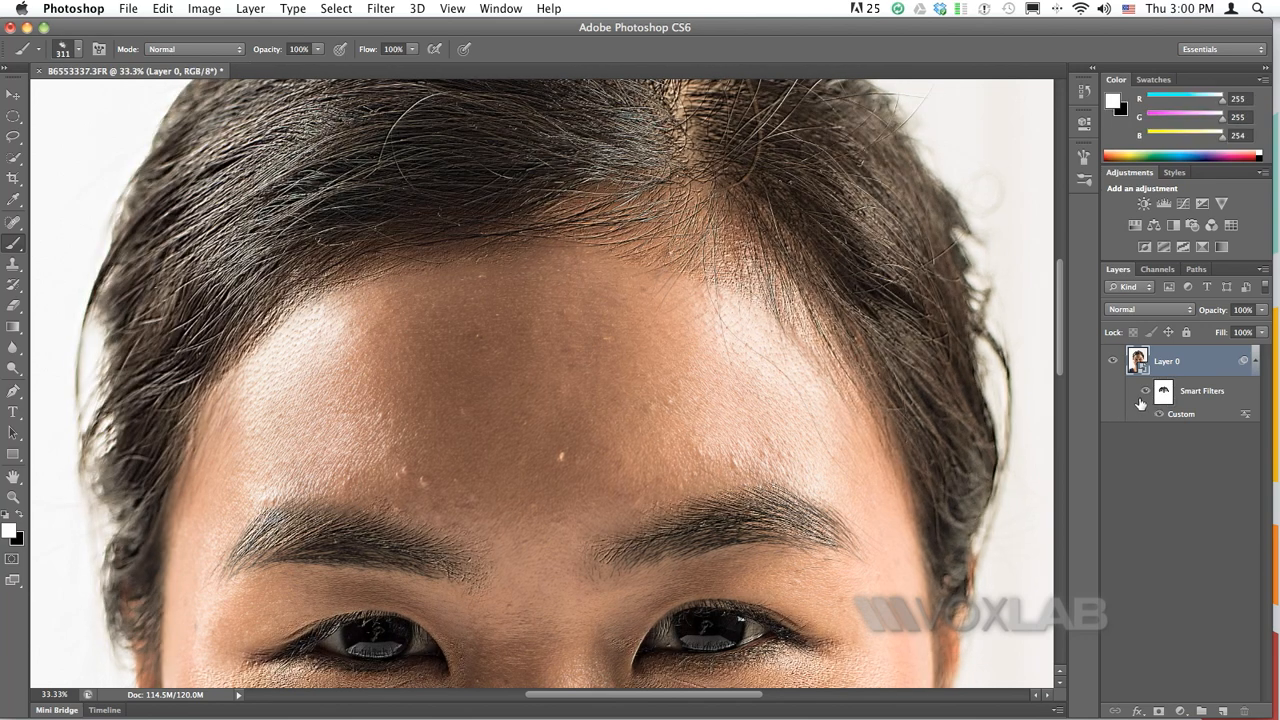